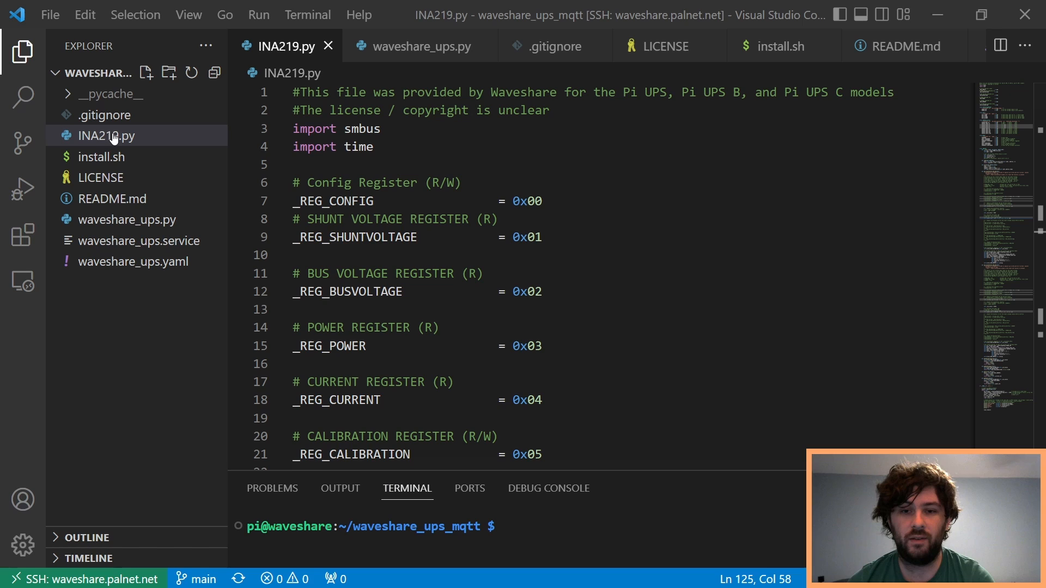
Scroll INA219.py past the calibration functions to the __main__ loop near line 279
scroll(down, 3)
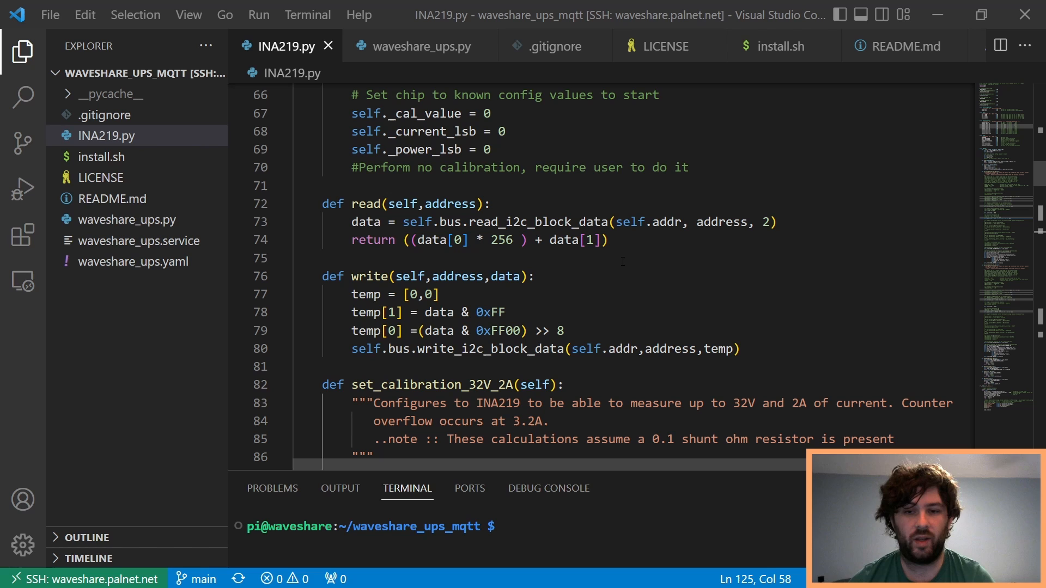
scroll(down, 3)
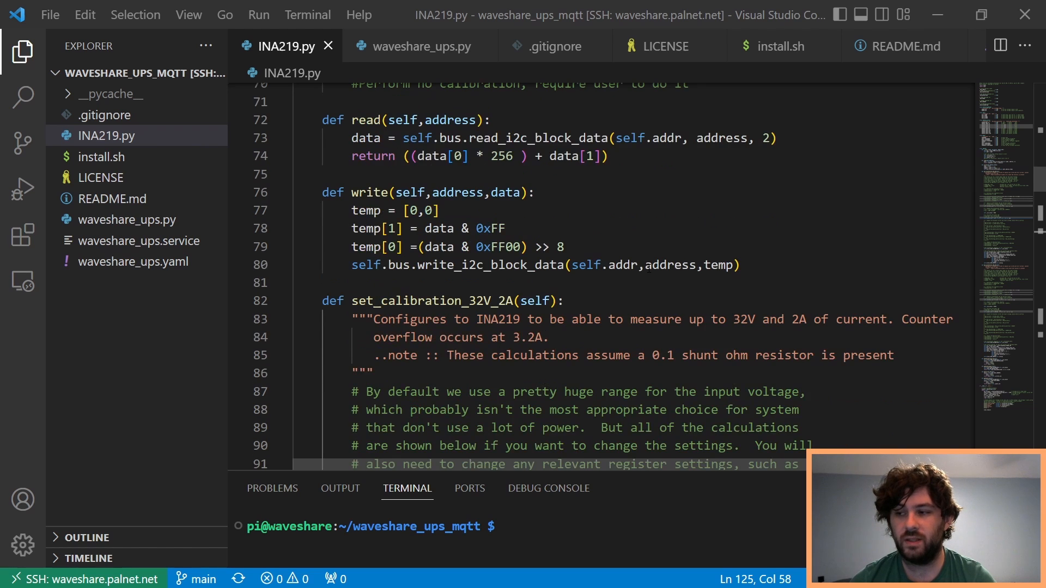
scroll(down, 3)
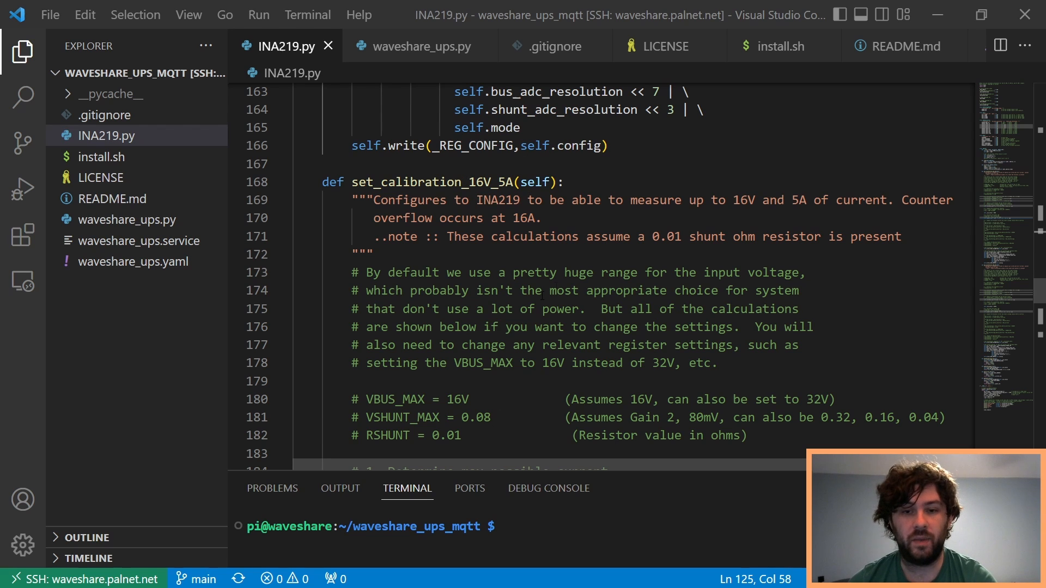
scroll(down, 3)
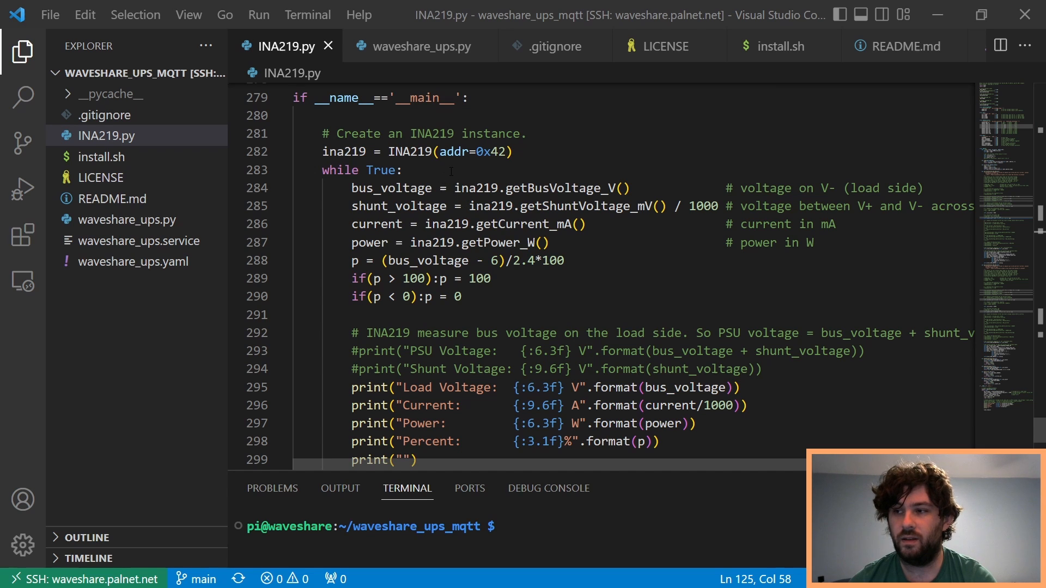
Highlight getShuntVoltage_mV and the other reading calls in INA219.py's test loop
click(646, 314)
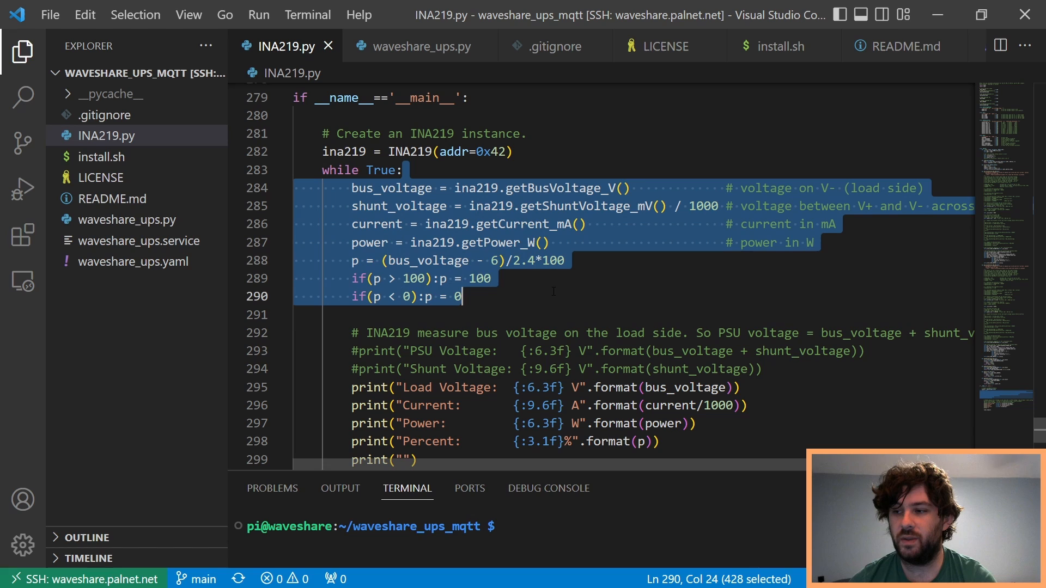
click(543, 187)
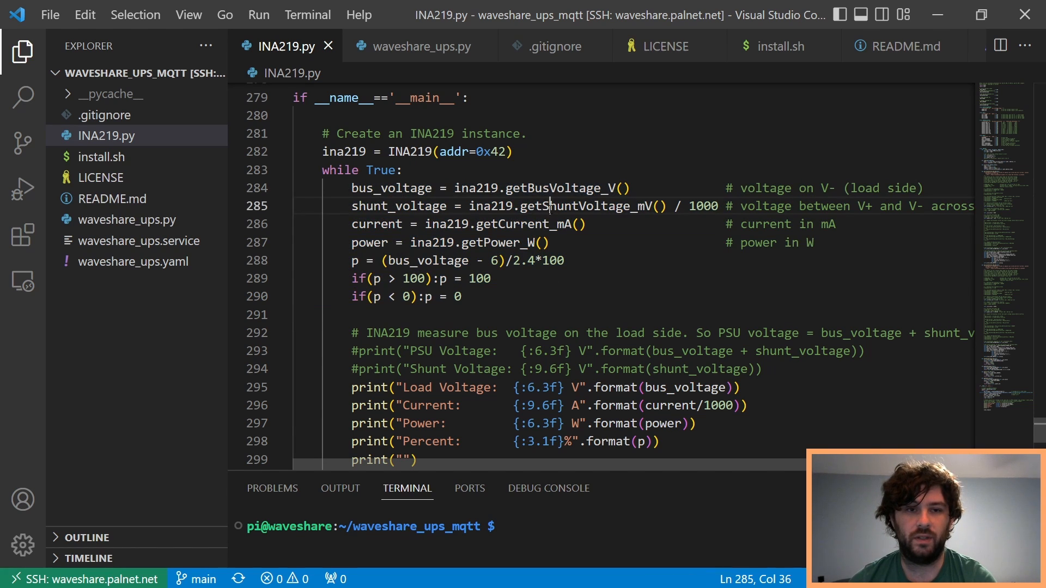
double_click(577, 205)
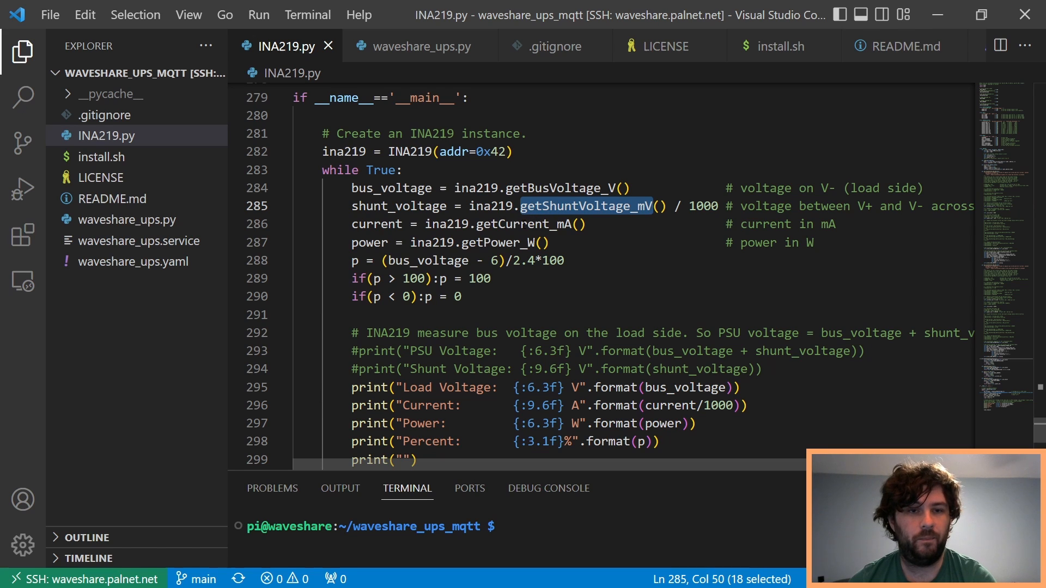
double_click(494, 242)
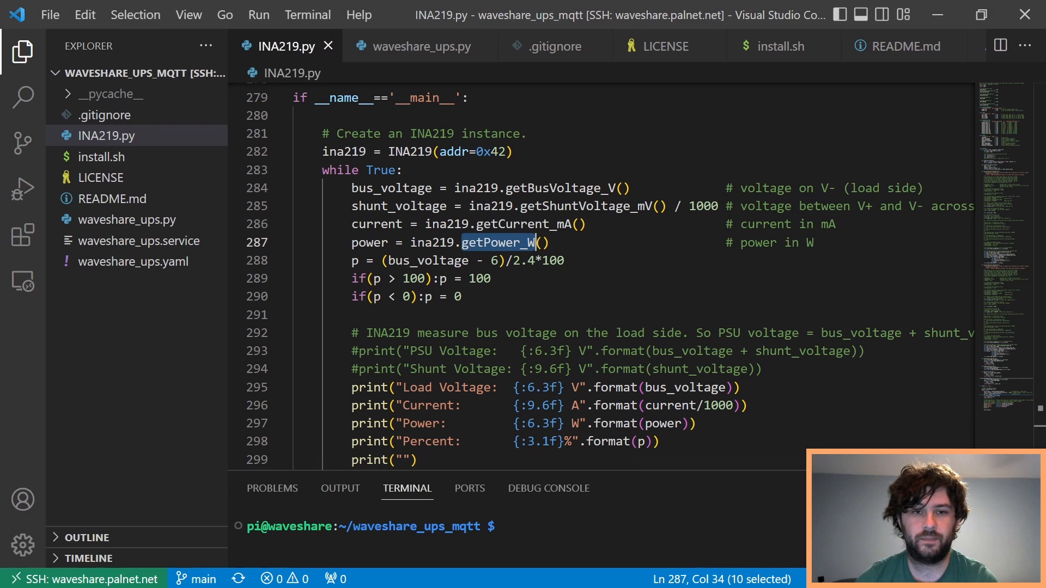
scroll(down, 3)
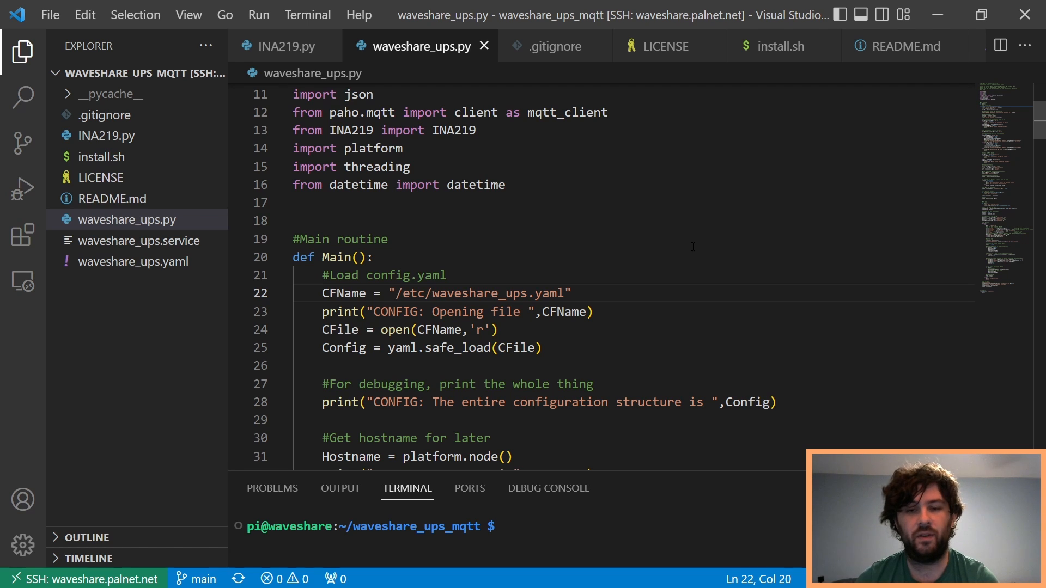
Open waveshare_ups.yaml from the Explorer sidebar to see its MQTT and model settings
scroll(down, 3)
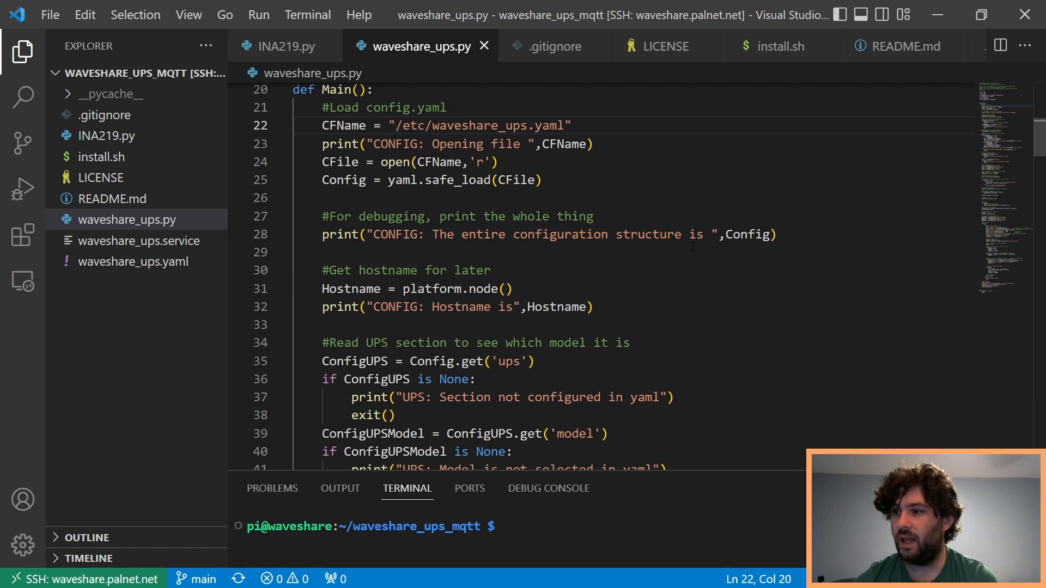
double_click(478, 125)
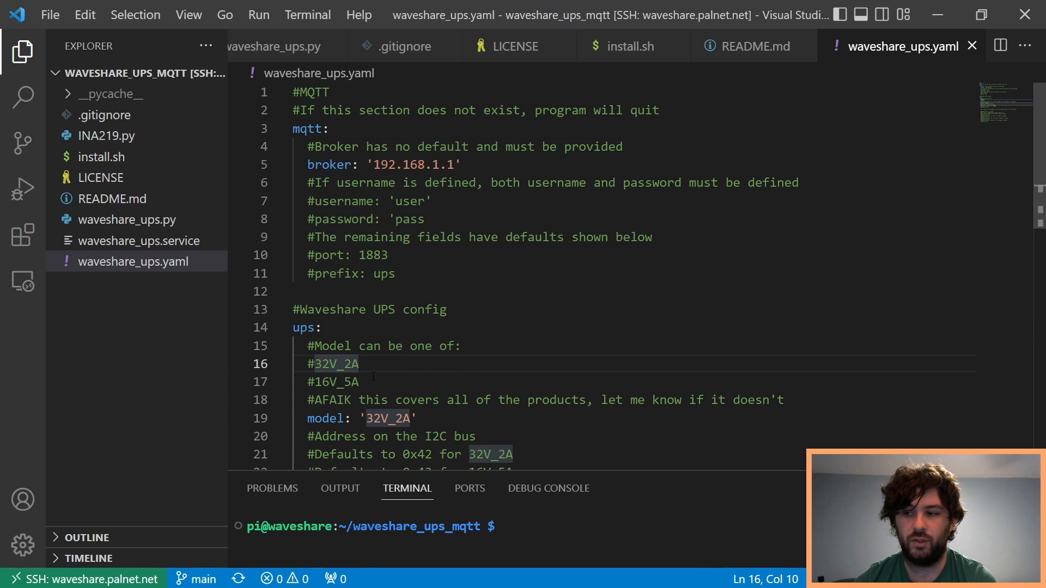
Highlight the 32V_2A model option and update rate 30, then return to waveshare_ups.py
drag(307, 364, 358, 381)
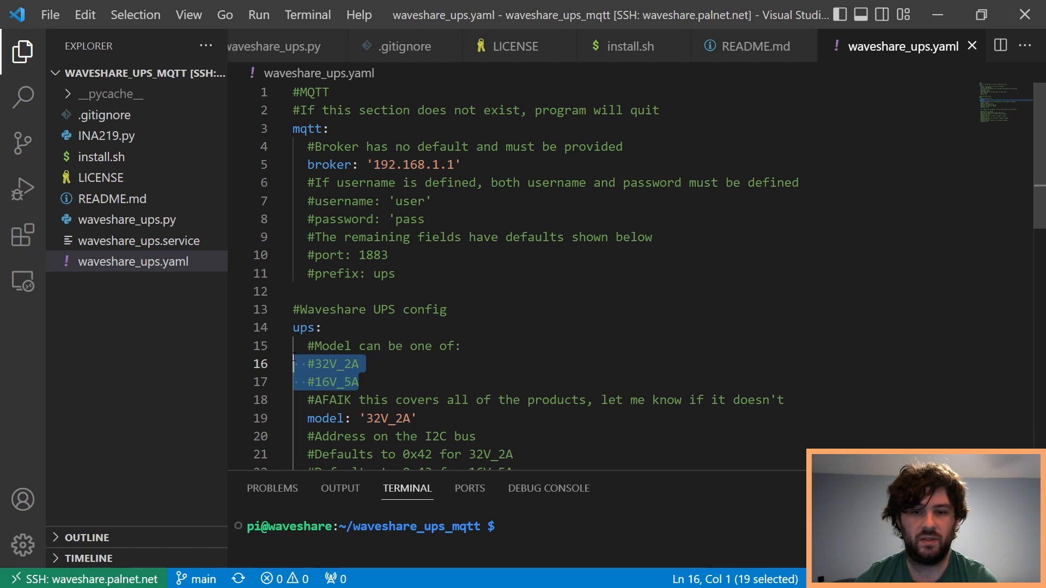
double_click(333, 363)
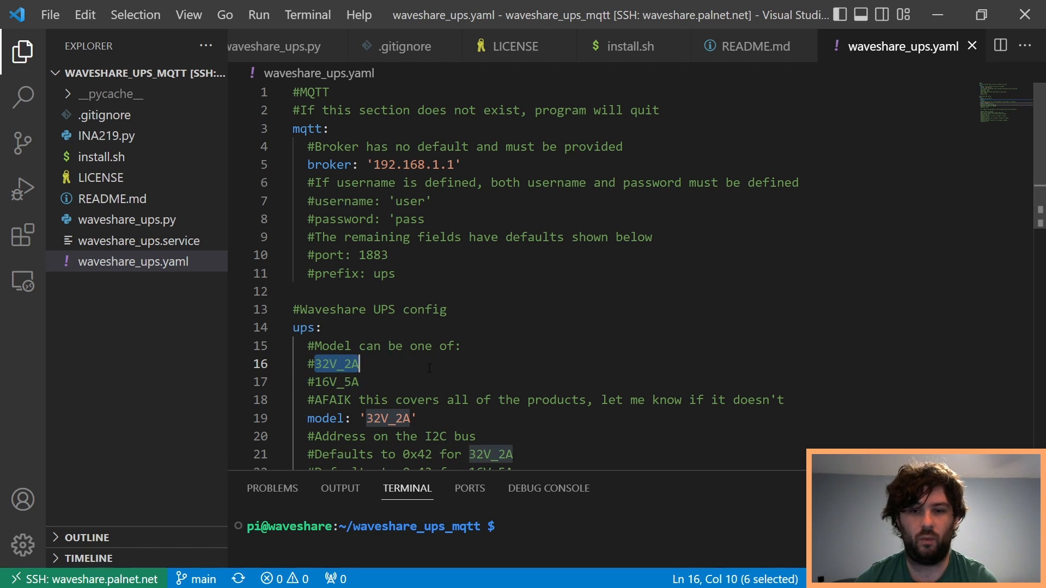
scroll(down, 3)
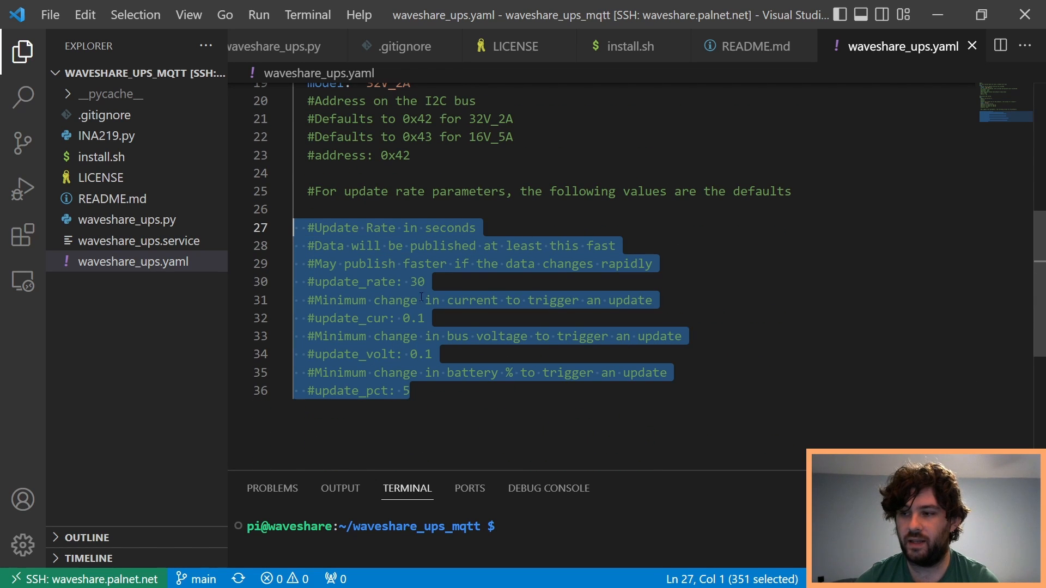
double_click(408, 281)
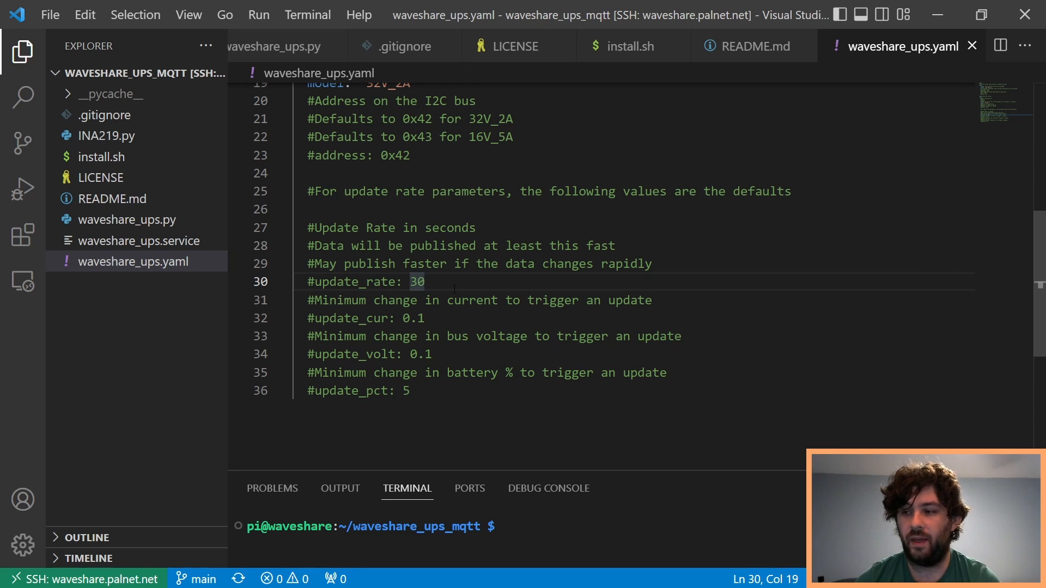
click(424, 318)
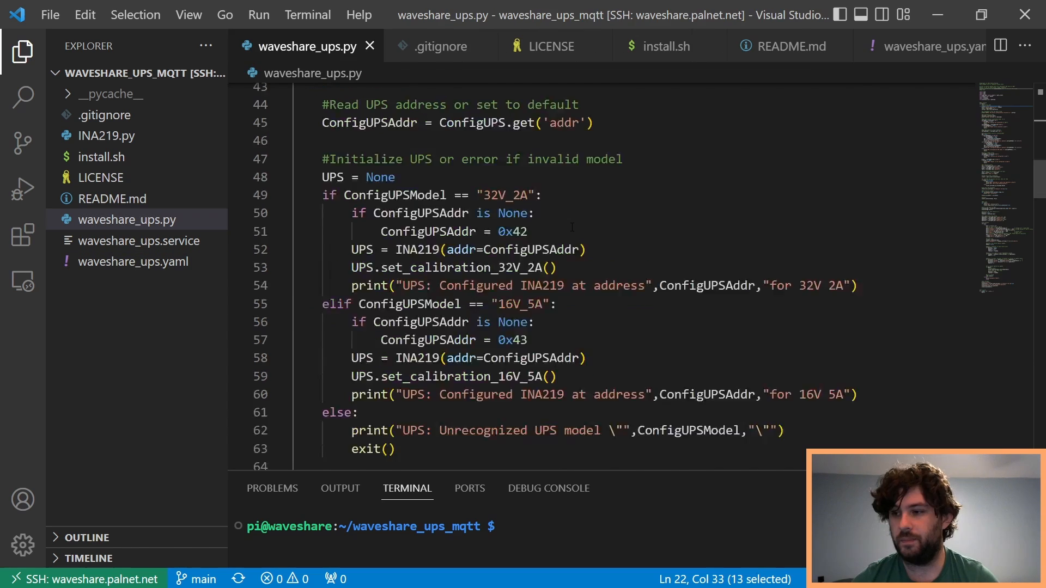
scroll(down, 3)
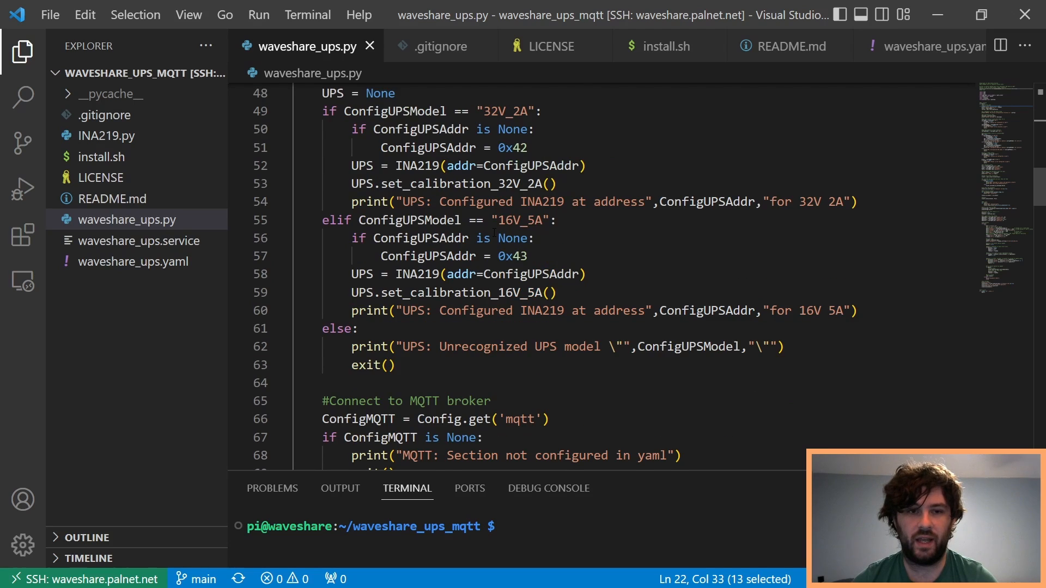
scroll(down, 3)
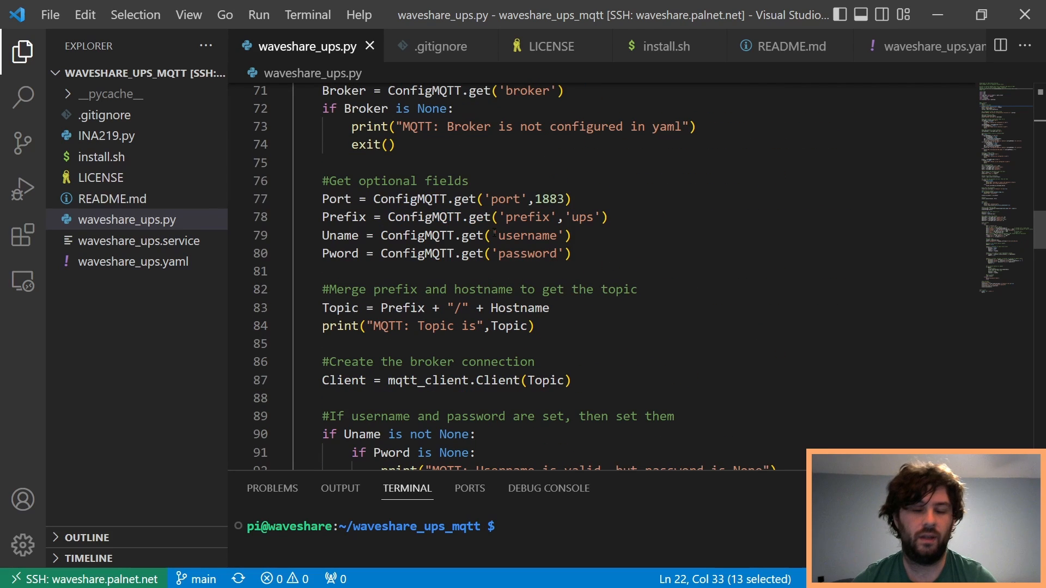
scroll(down, 3)
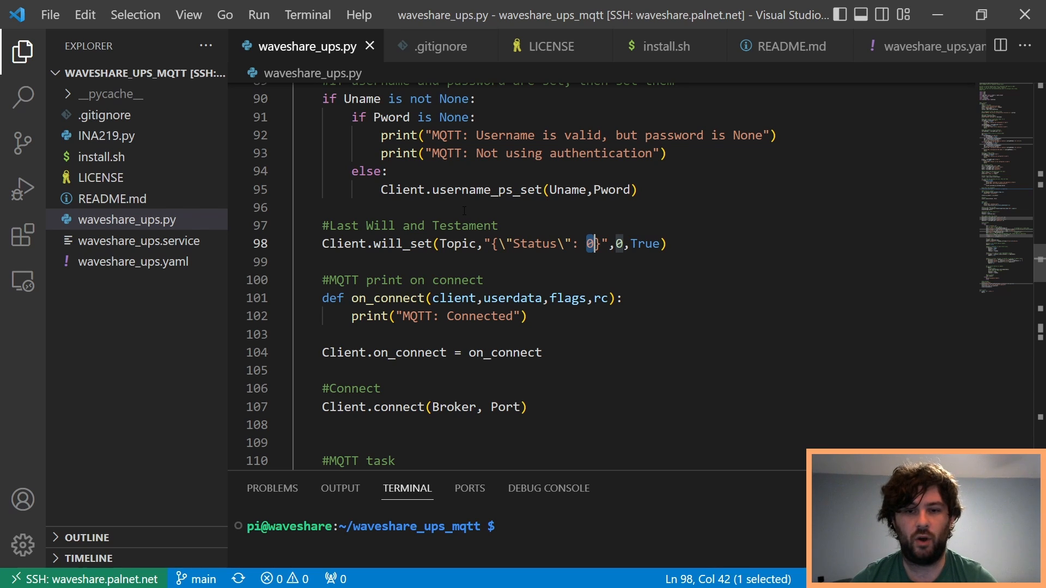
double_click(532, 244)
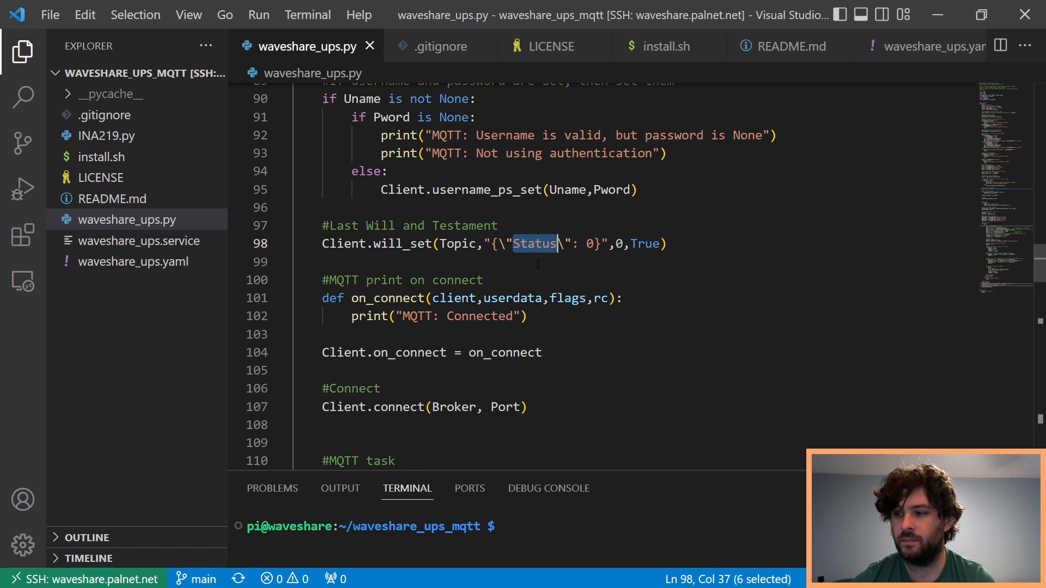
scroll(down, 3)
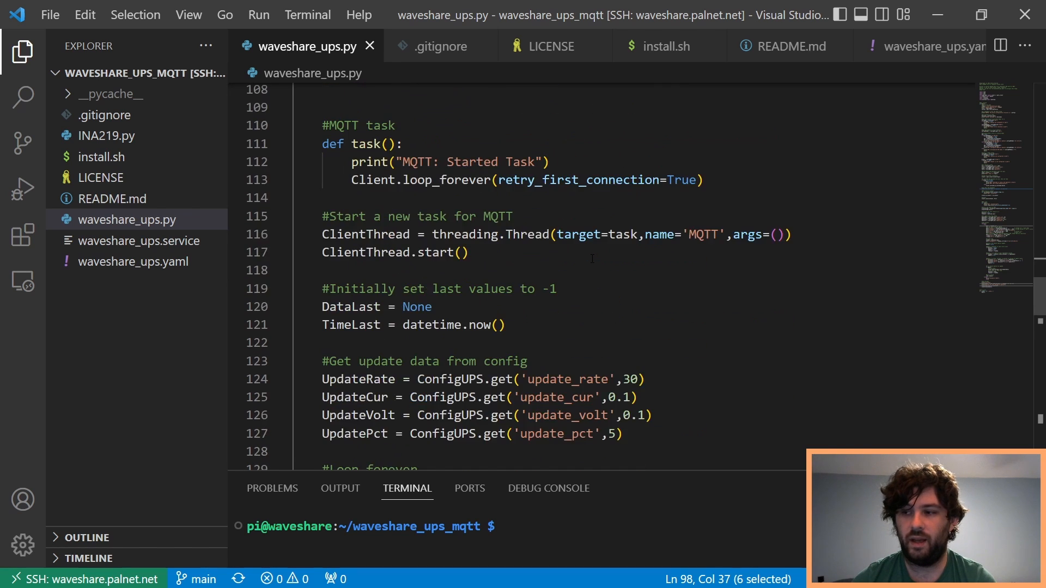
scroll(down, 3)
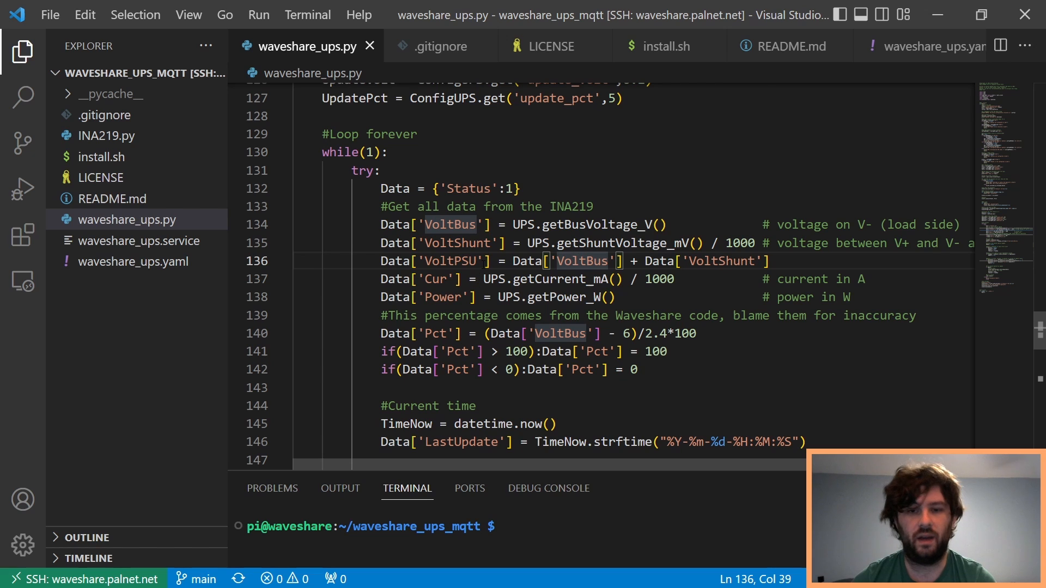
scroll(down, 3)
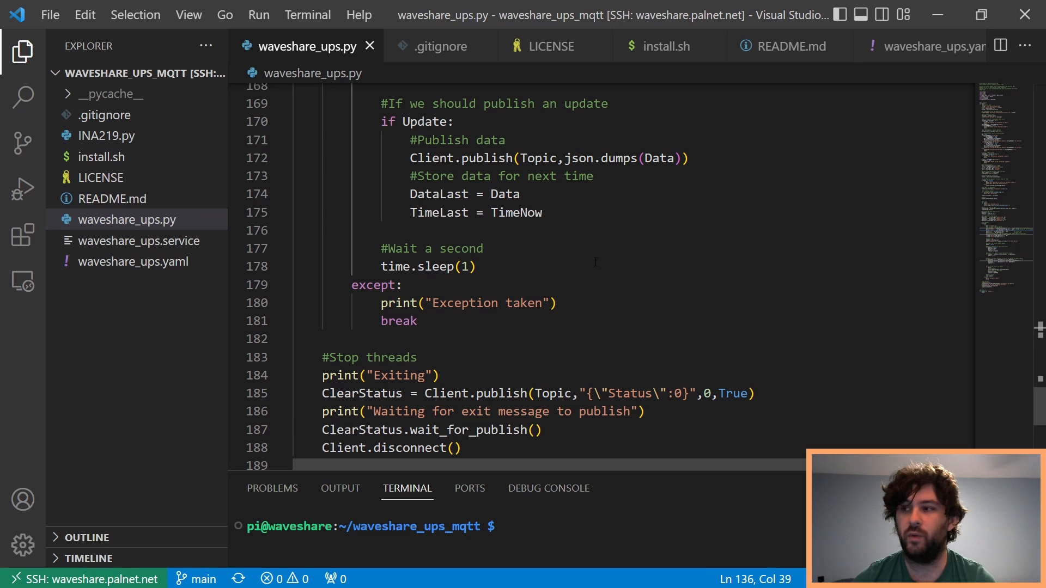
Open waveshare_ups.service, select its contents, and highlight the waveshare_ups script name
click(137, 241)
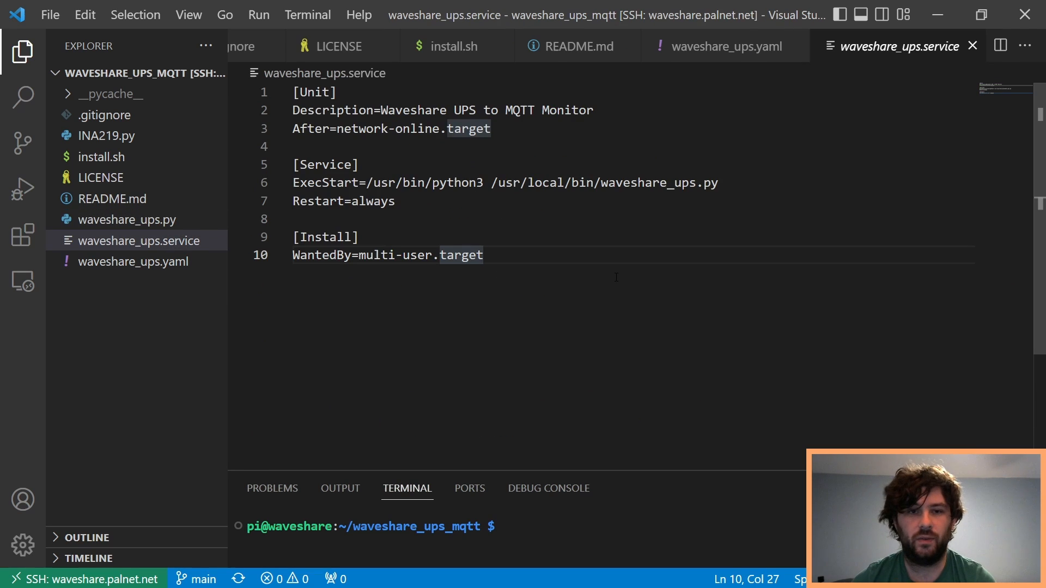
key(ctrl+a)
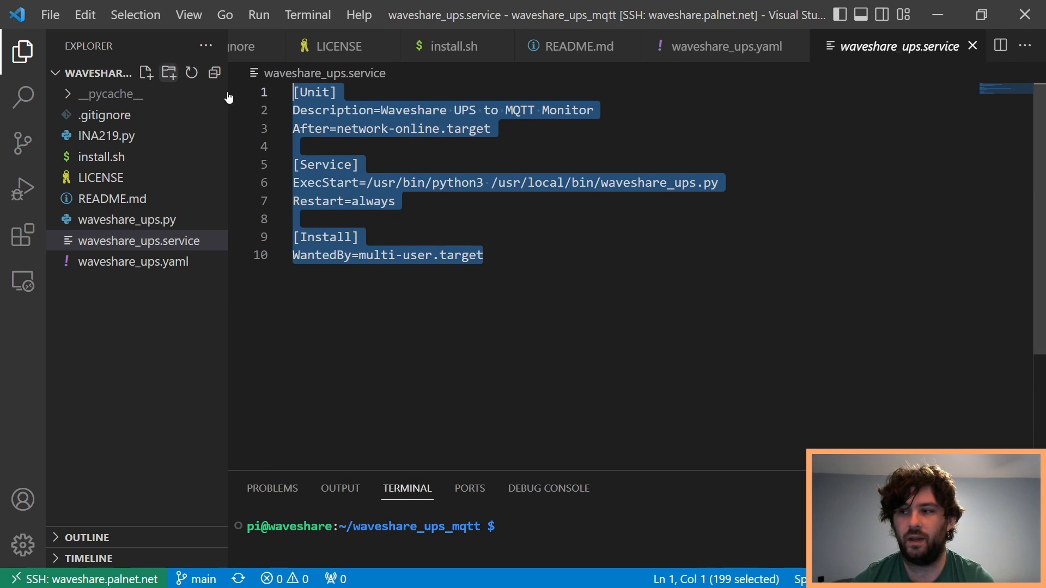
double_click(647, 183)
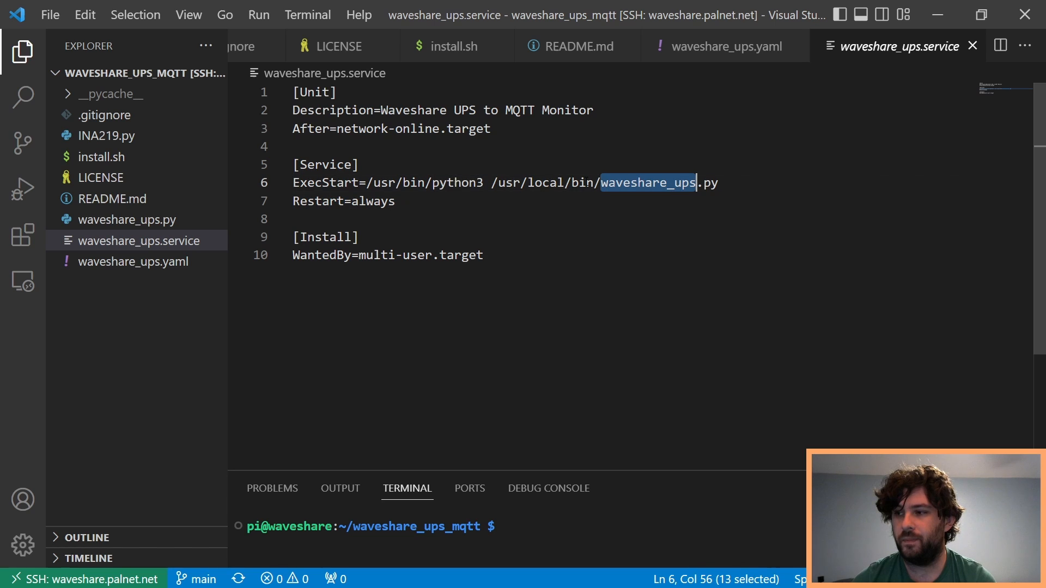
mouse_move(127, 175)
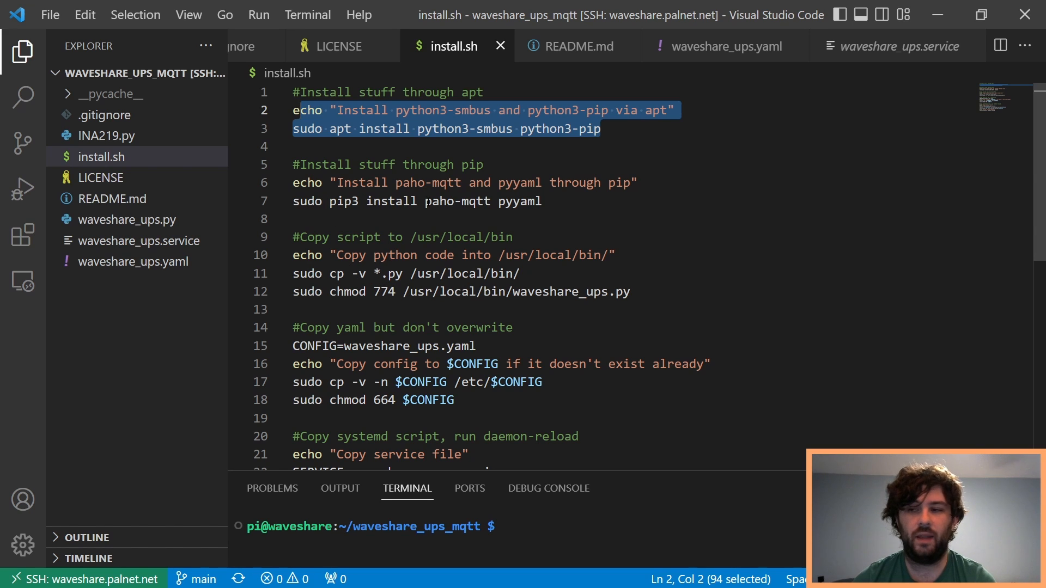
scroll(down, 3)
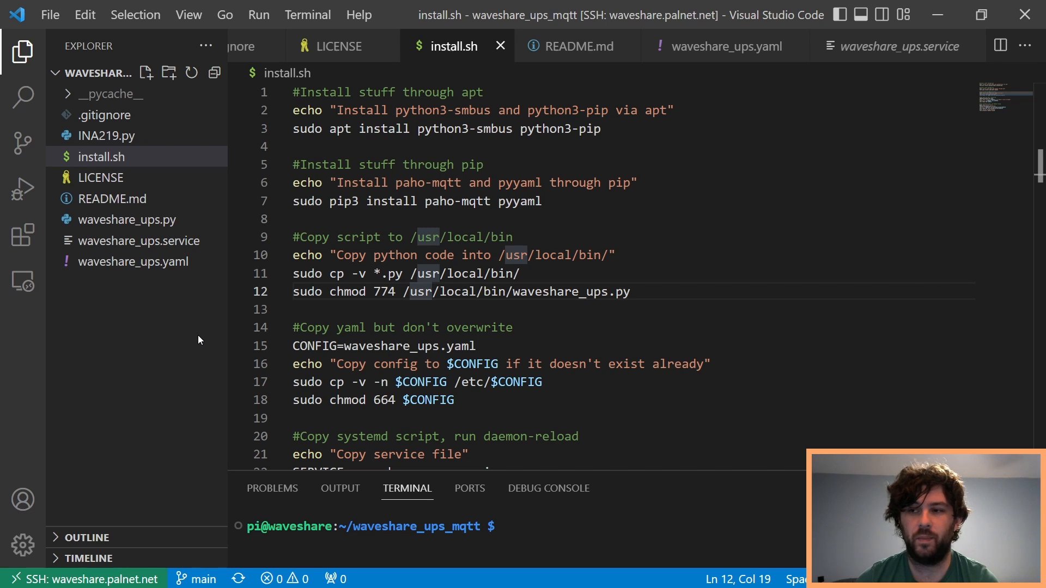
click(127, 220)
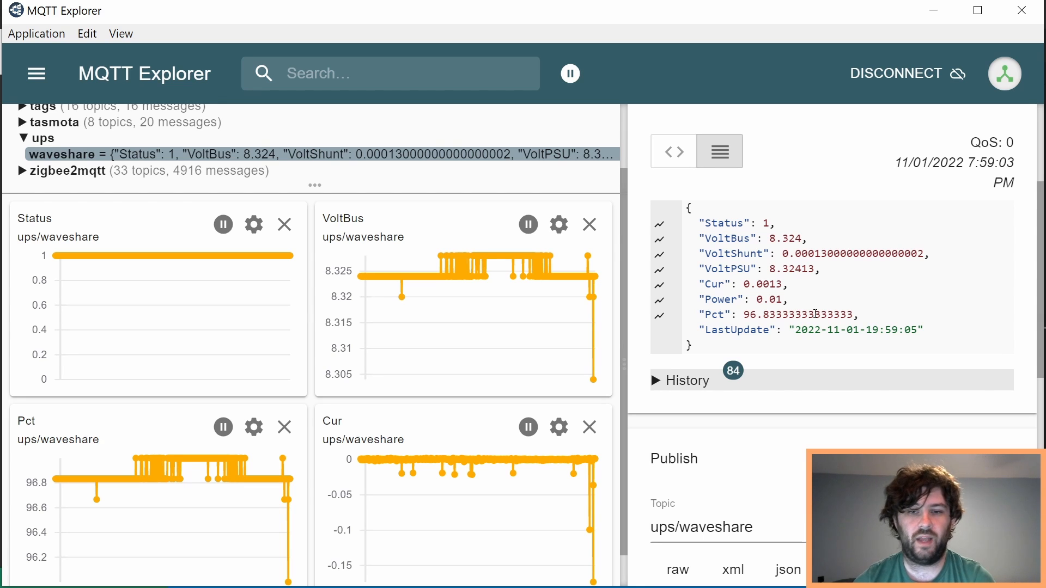
mouse_move(592, 467)
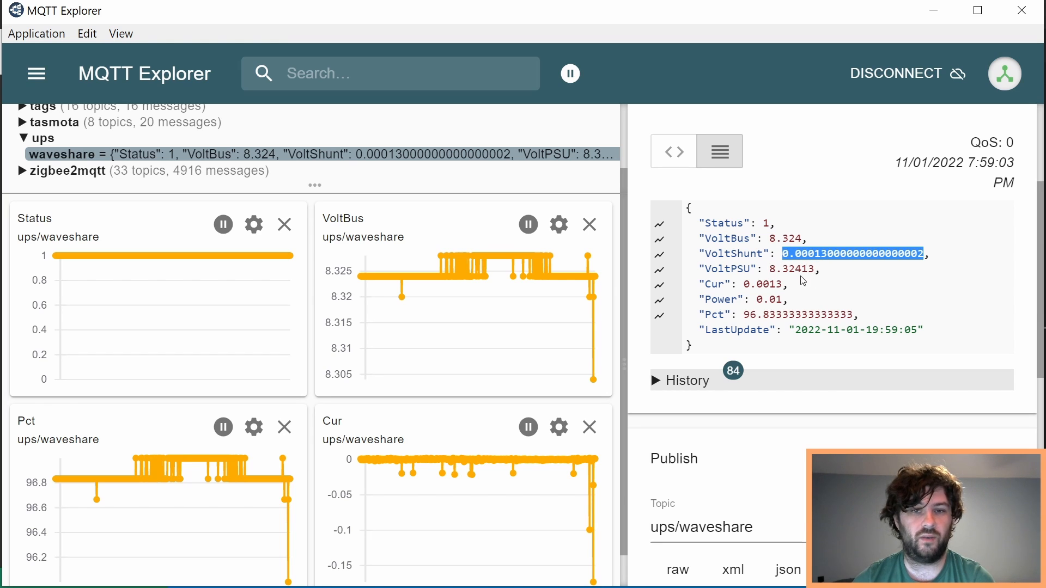
Inspect the ups/waveshare message fields, including shunt voltage and last-update timestamp
click(771, 268)
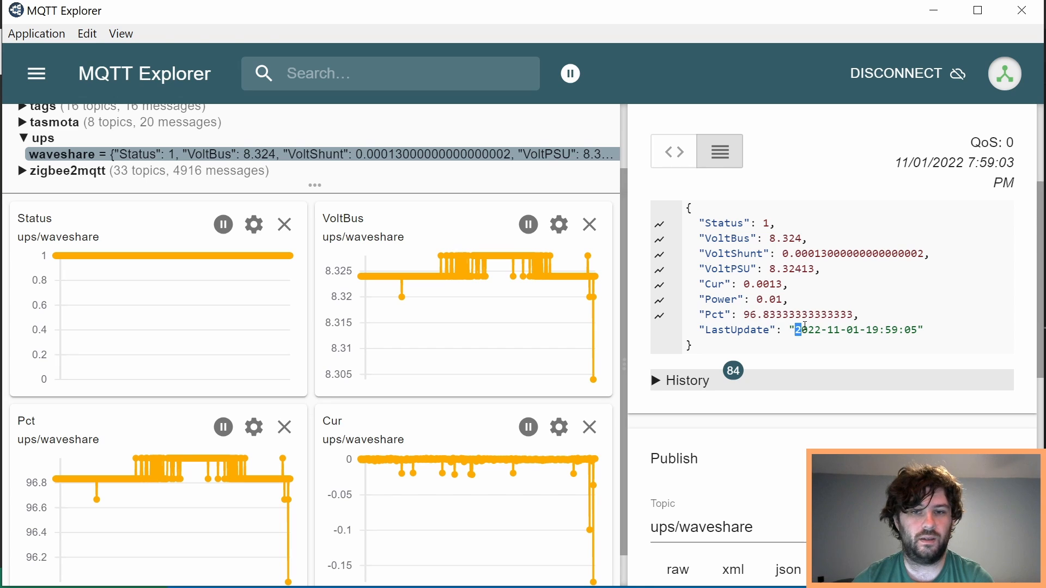
drag(795, 330, 919, 330)
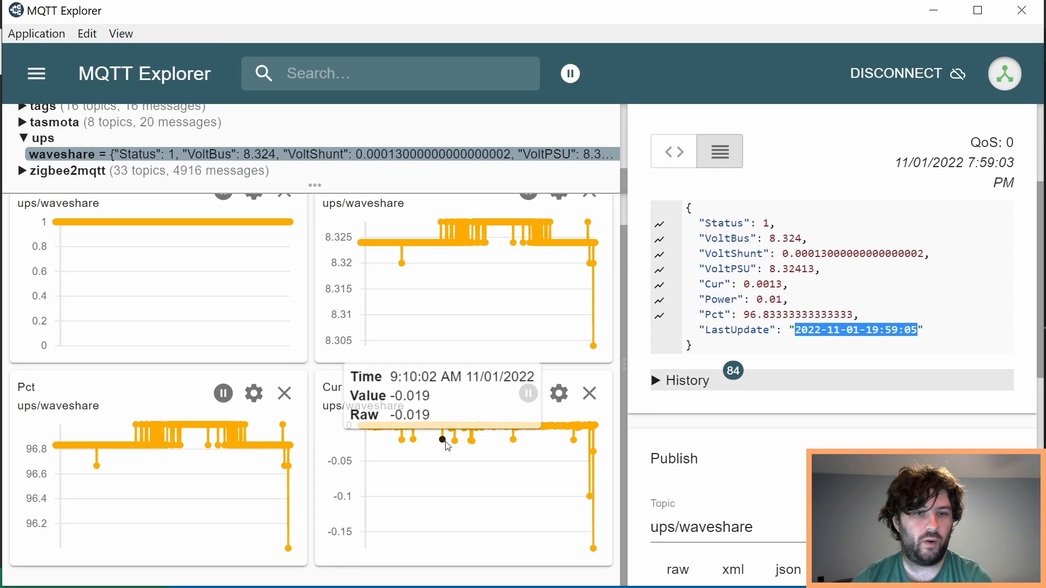
mouse_move(427, 430)
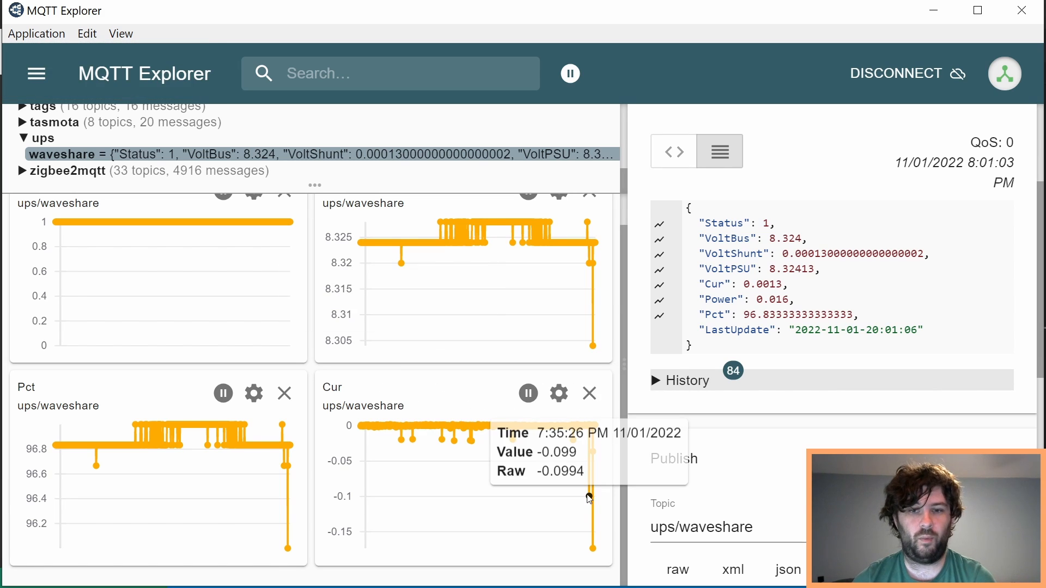
mouse_move(593, 452)
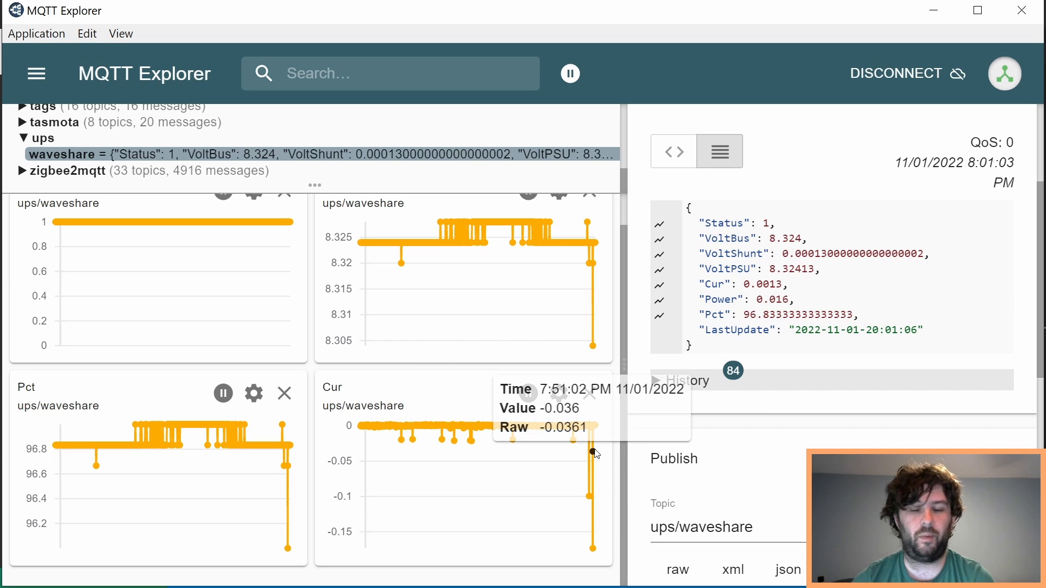
mouse_move(587, 506)
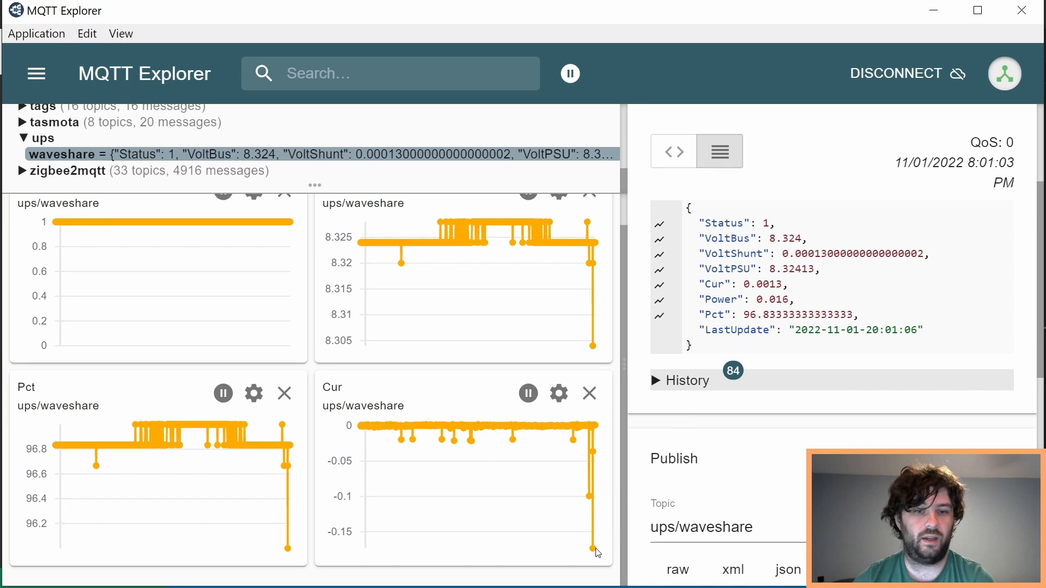
mouse_move(1018, 349)
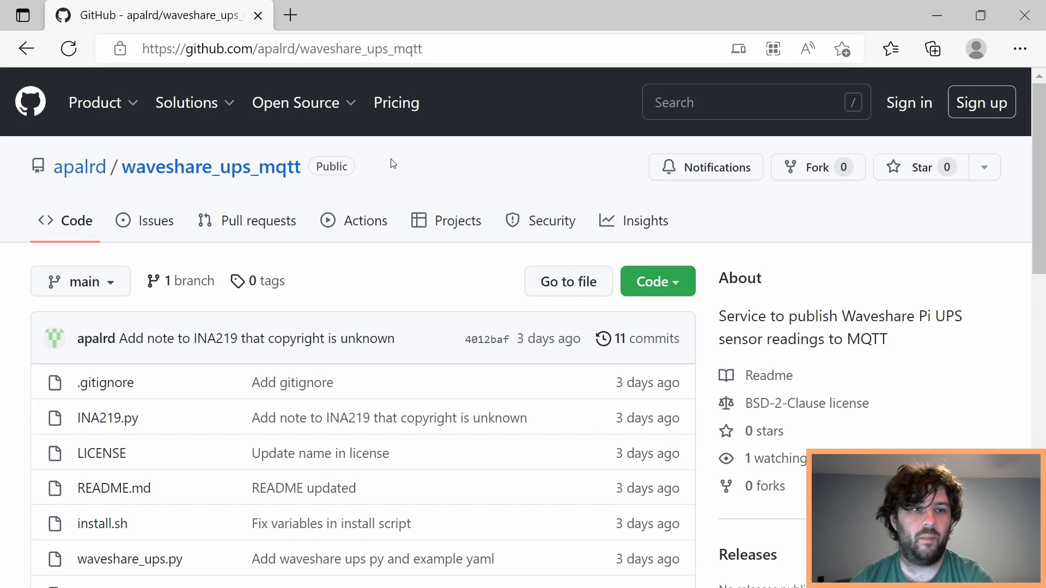
mouse_move(653, 397)
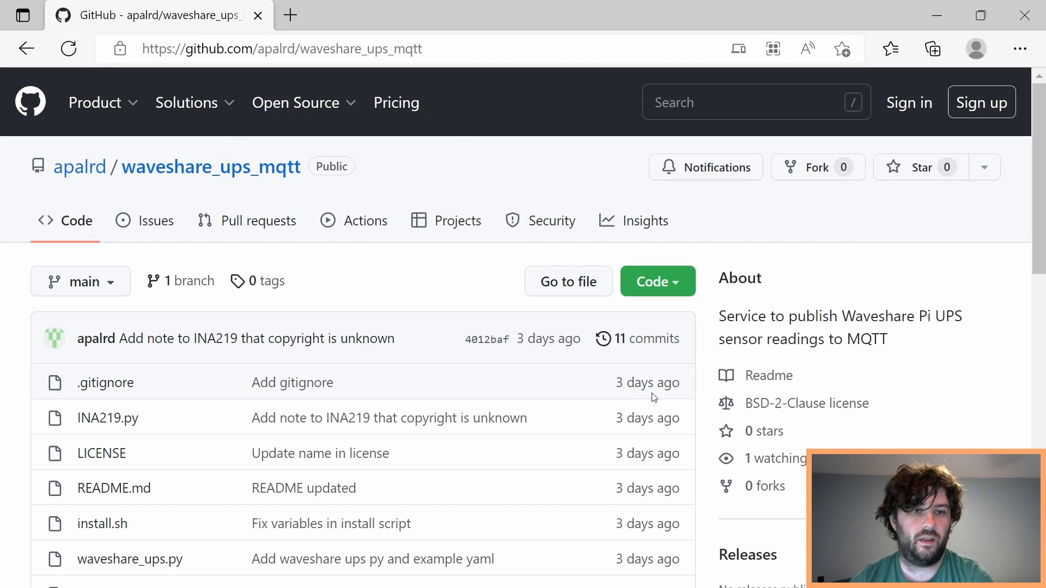
Scroll the apalrd/waveshare_ups_mqtt GitHub page down to the file list and README
scroll(down, 3)
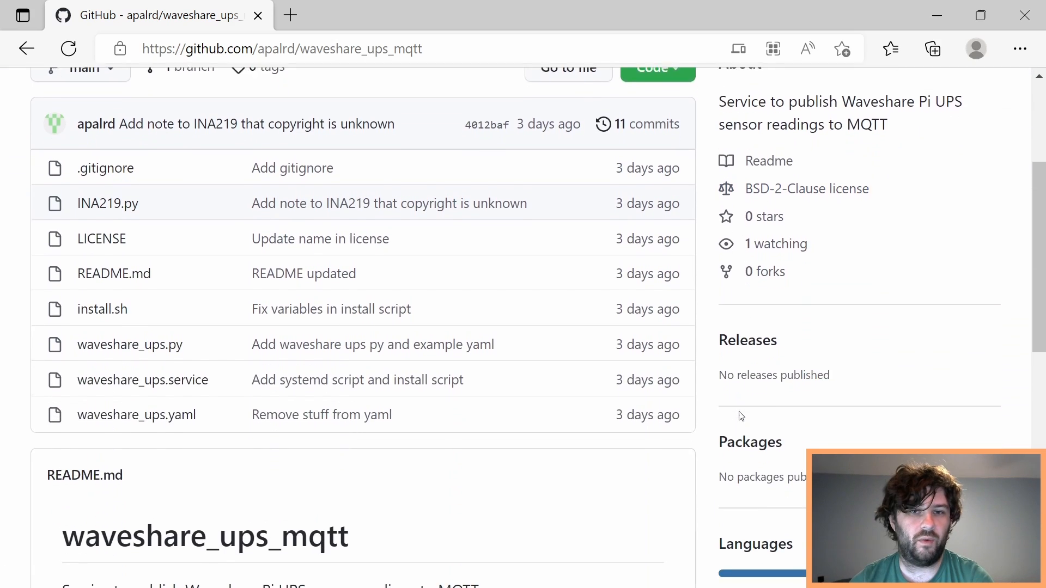
scroll(down, 3)
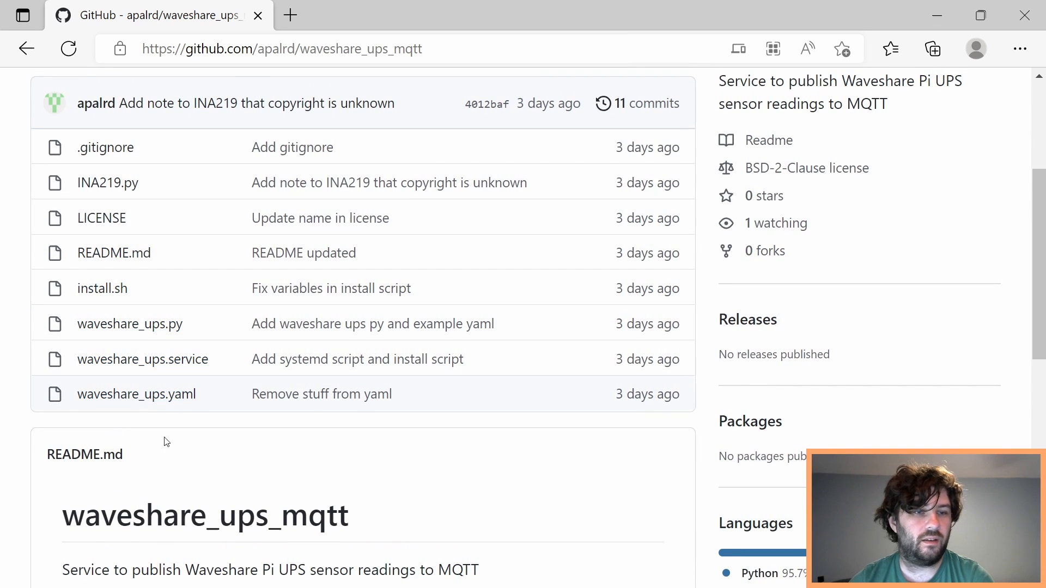
mouse_move(588, 500)
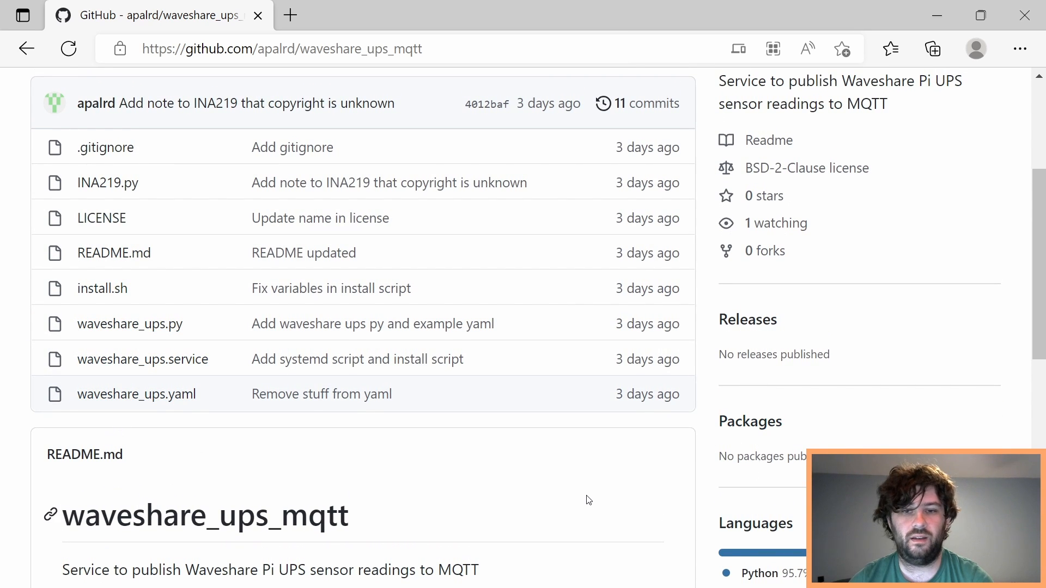